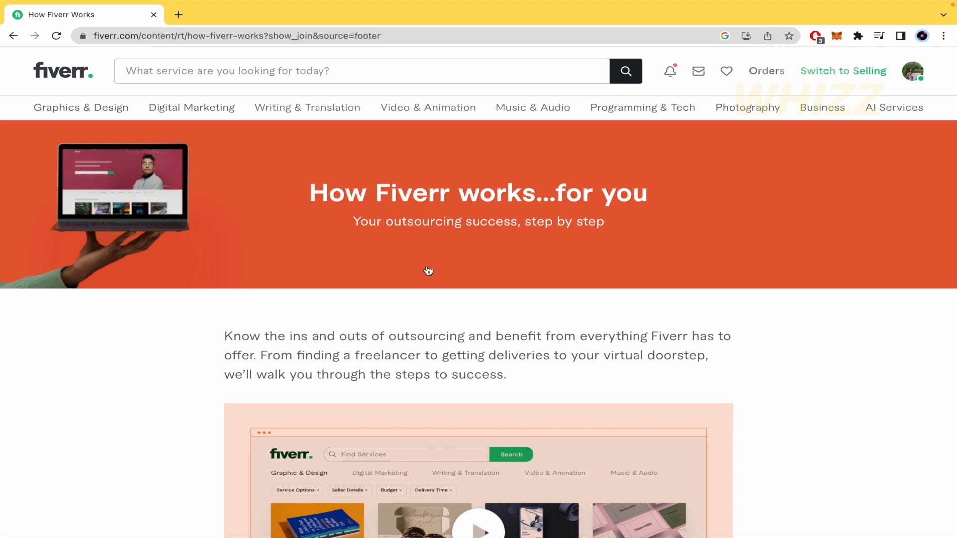
mouse_move(478, 201)
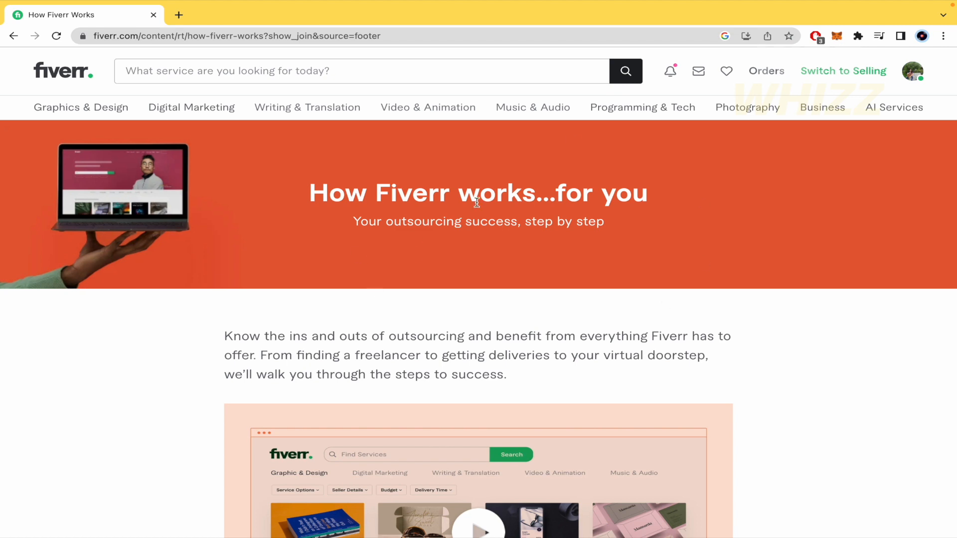
mouse_move(710, 249)
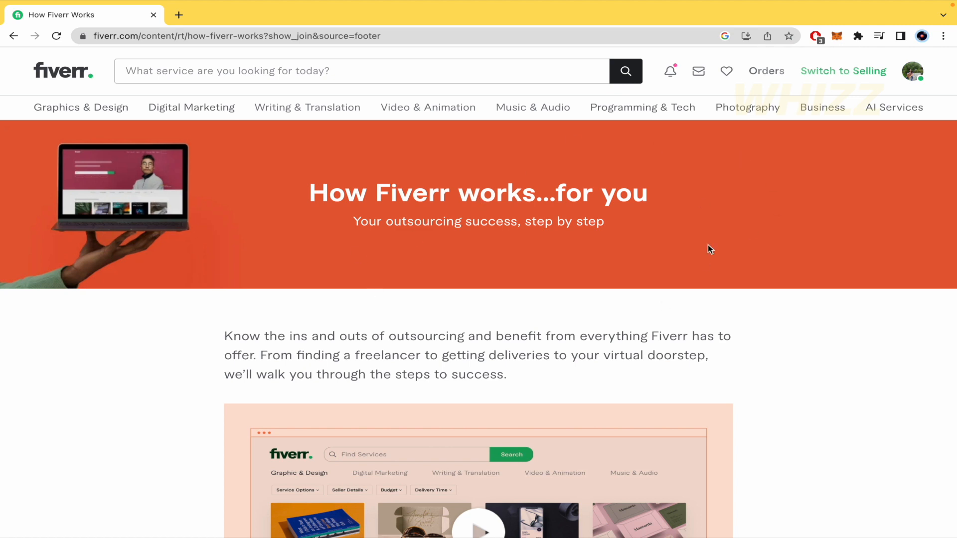
mouse_move(912, 71)
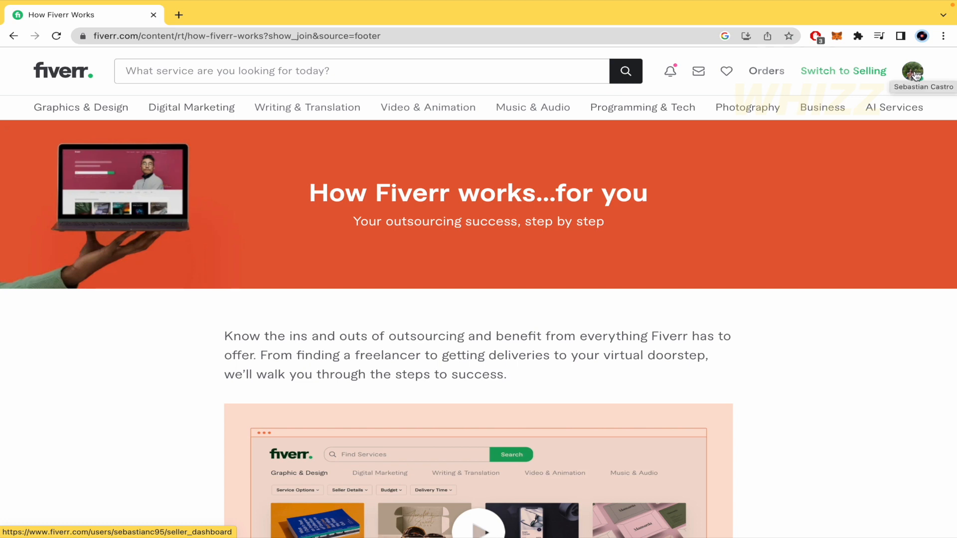
- Open the account menu from the profile avatar and go to Billing
click(911, 70)
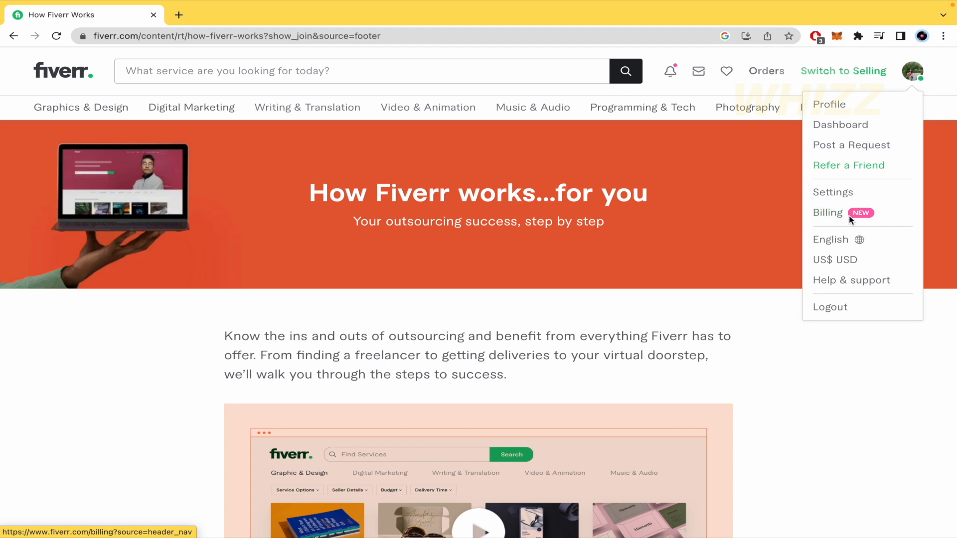
click(828, 212)
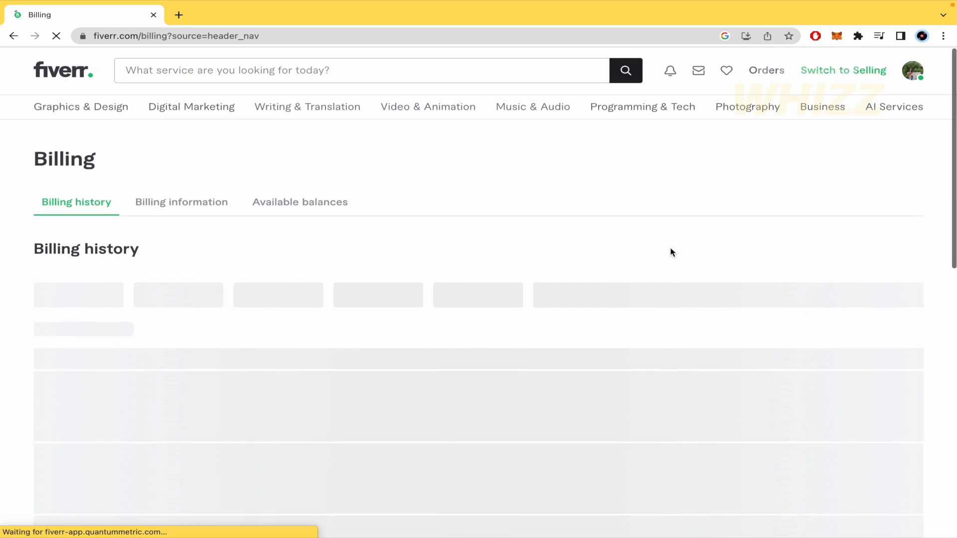
- Scroll down the Billing page toward the billing history section
scroll(down, 3)
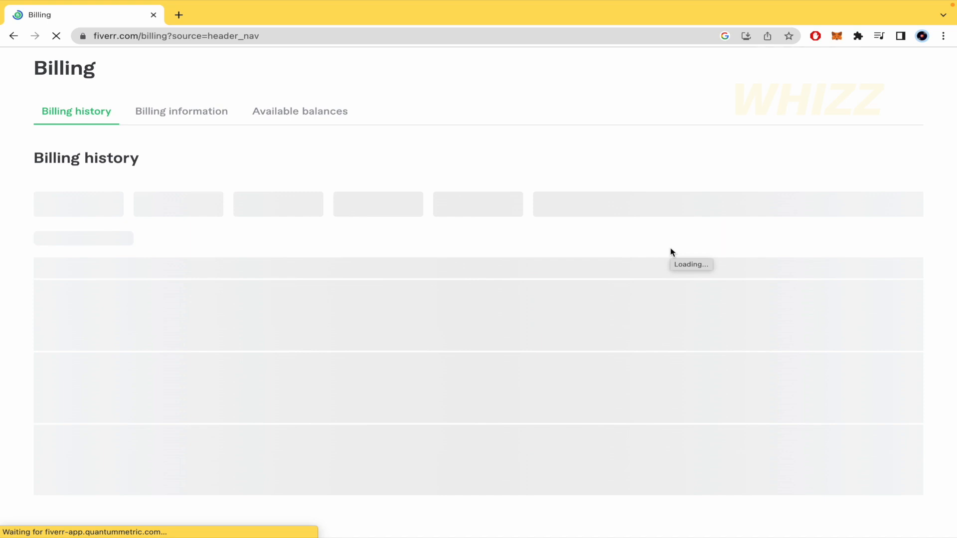
mouse_move(665, 199)
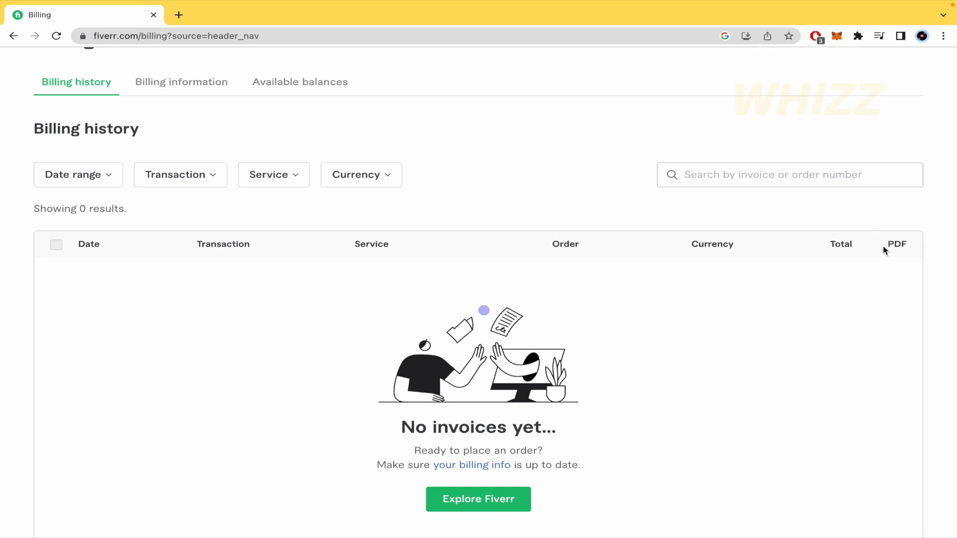
mouse_move(902, 263)
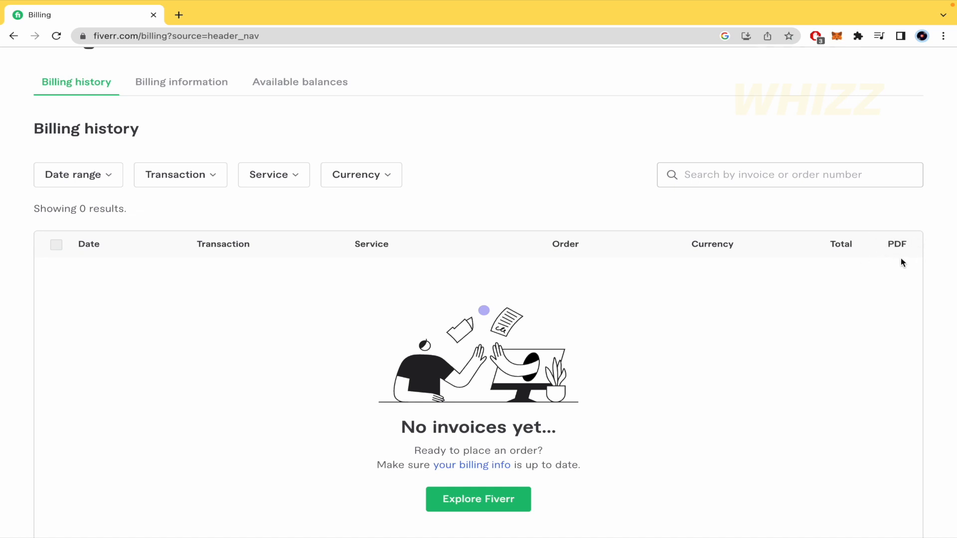
mouse_move(908, 288)
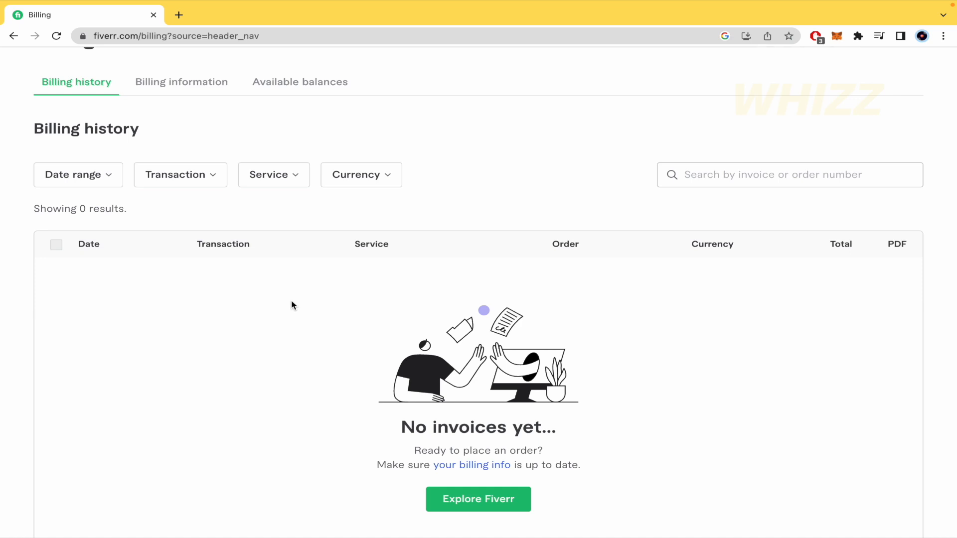
mouse_move(906, 274)
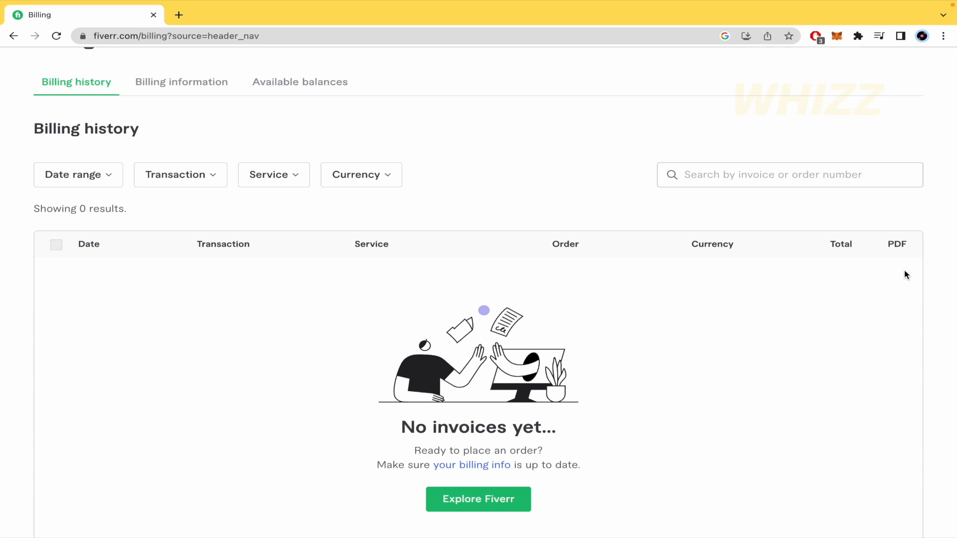
mouse_move(204, 424)
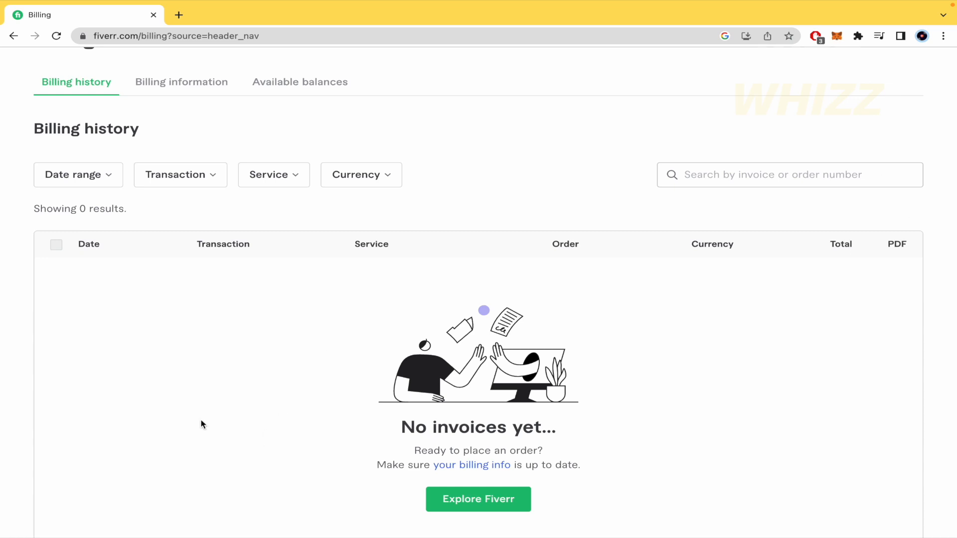
mouse_move(560, 177)
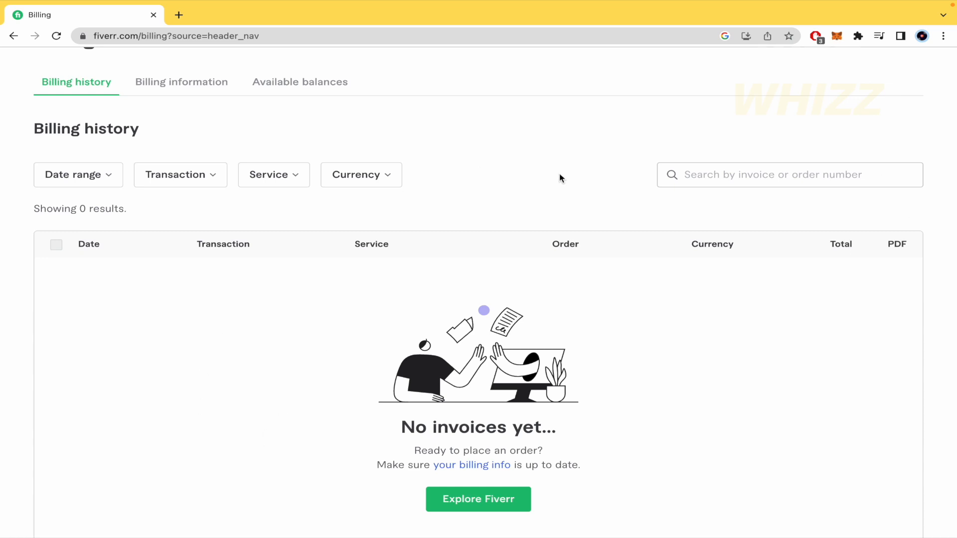